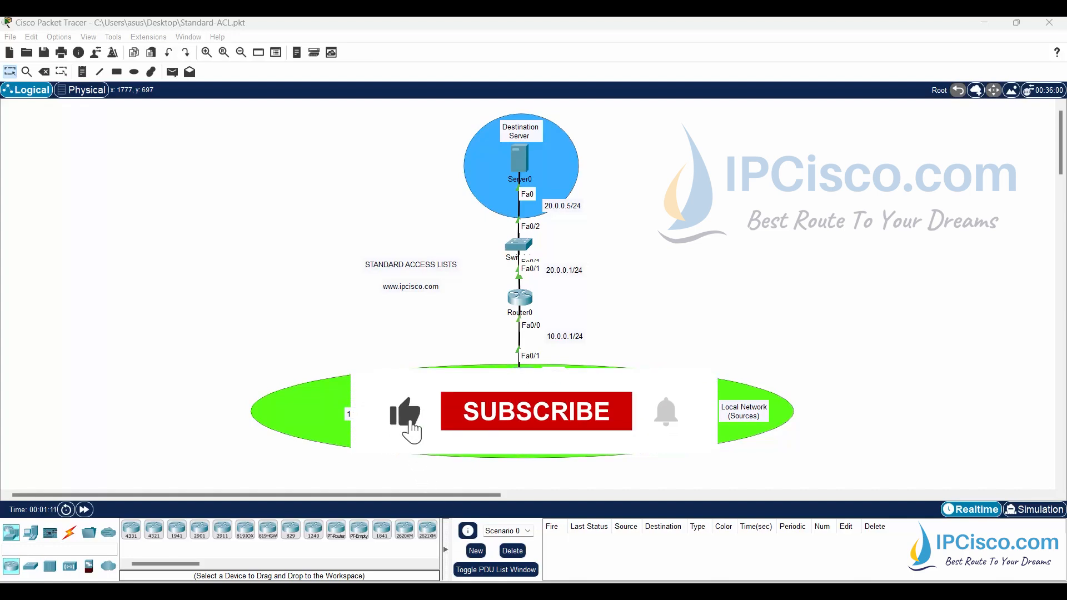
Step: From Router0's CLI, enter global configuration and create 'ip access-list standard 1'
left_click(537, 412)
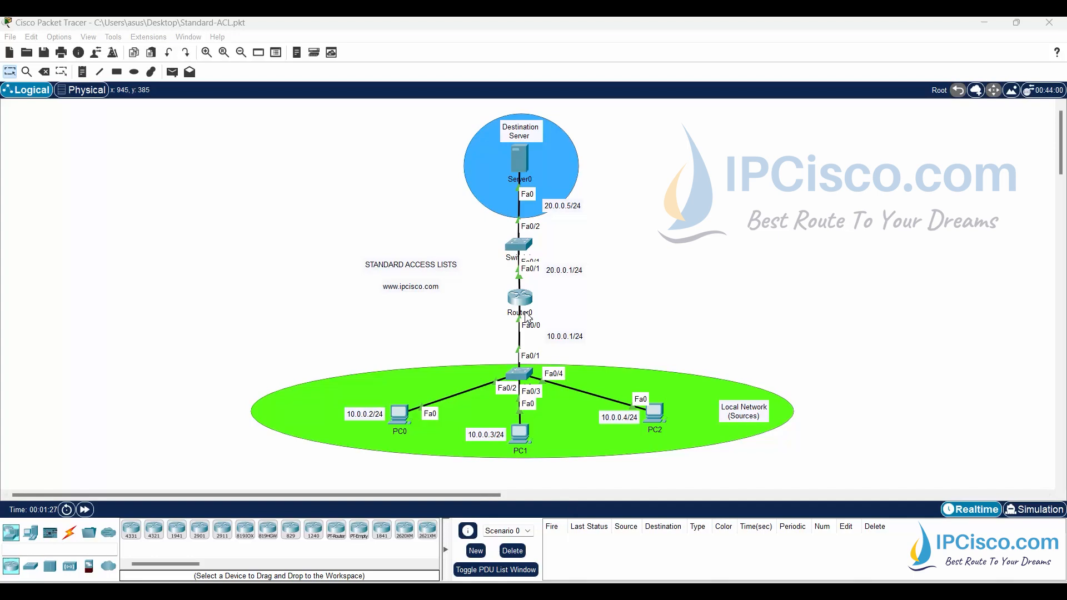
left_click(514, 298)
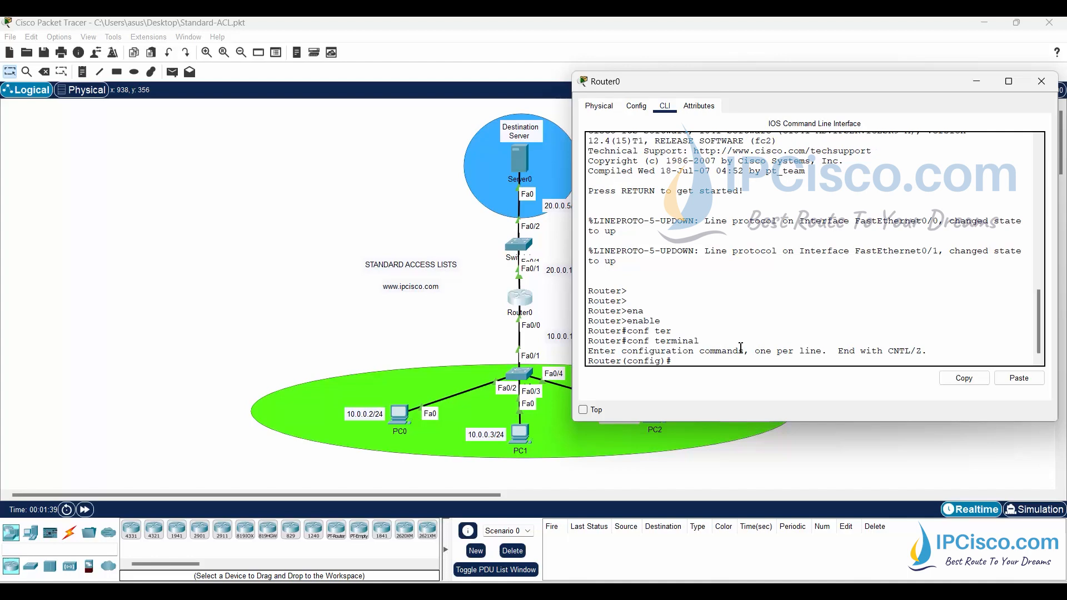
type("ip access-list standard")
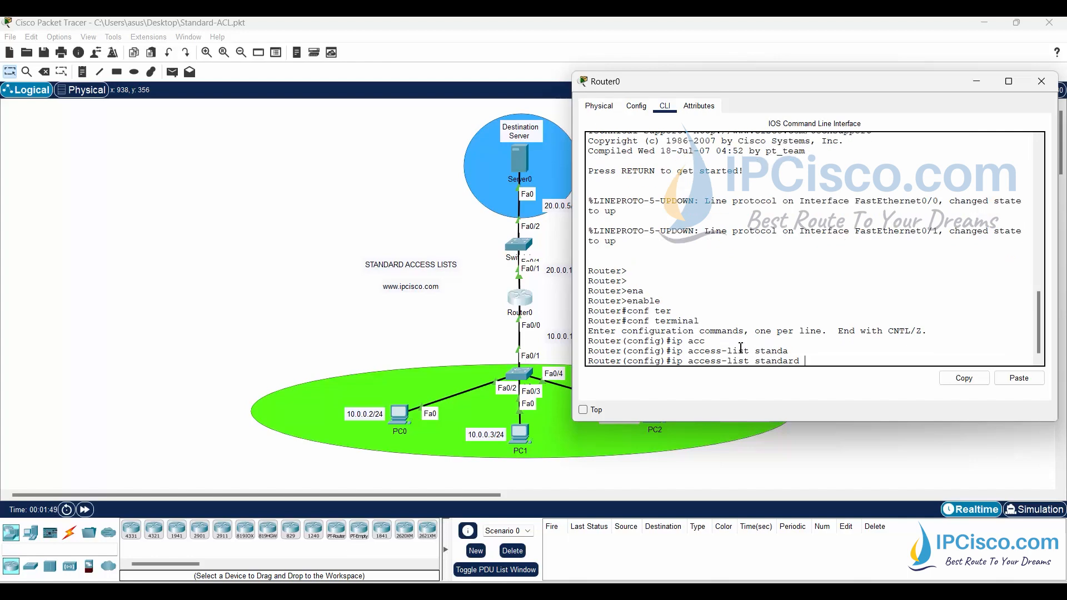
type("?")
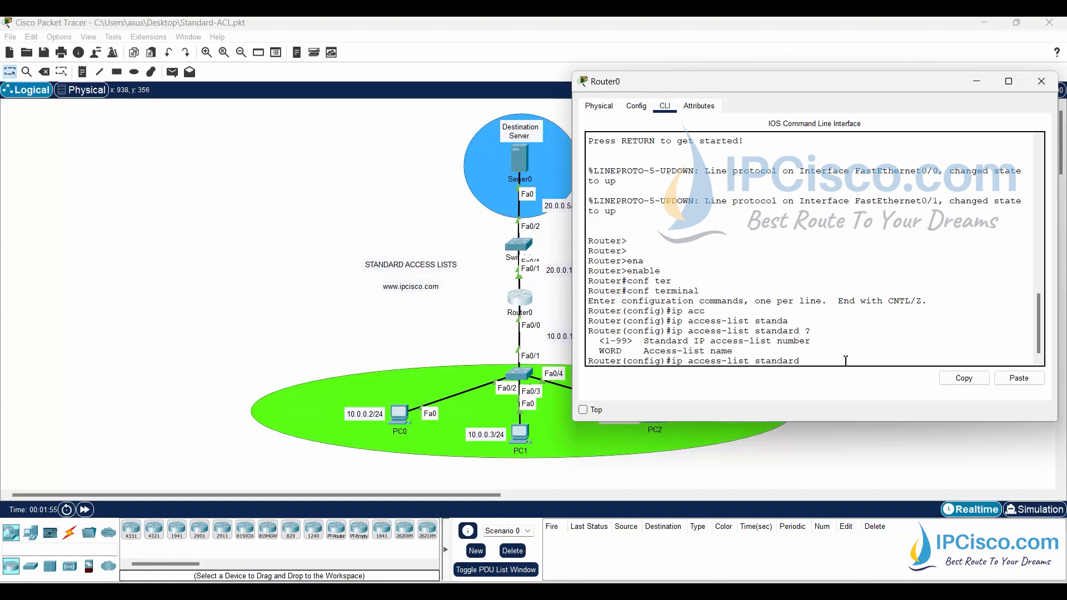
type("1")
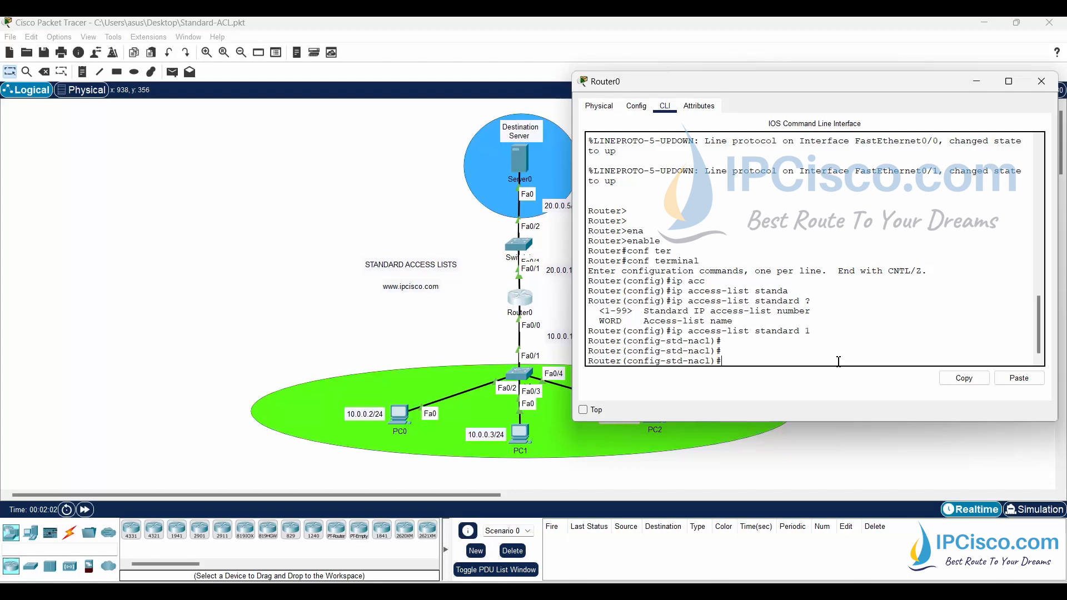
Step: Add permit entries for hosts 10.0.0.2 and 10.0.0.3 with wildcard 0.0.0.0
type("permi")
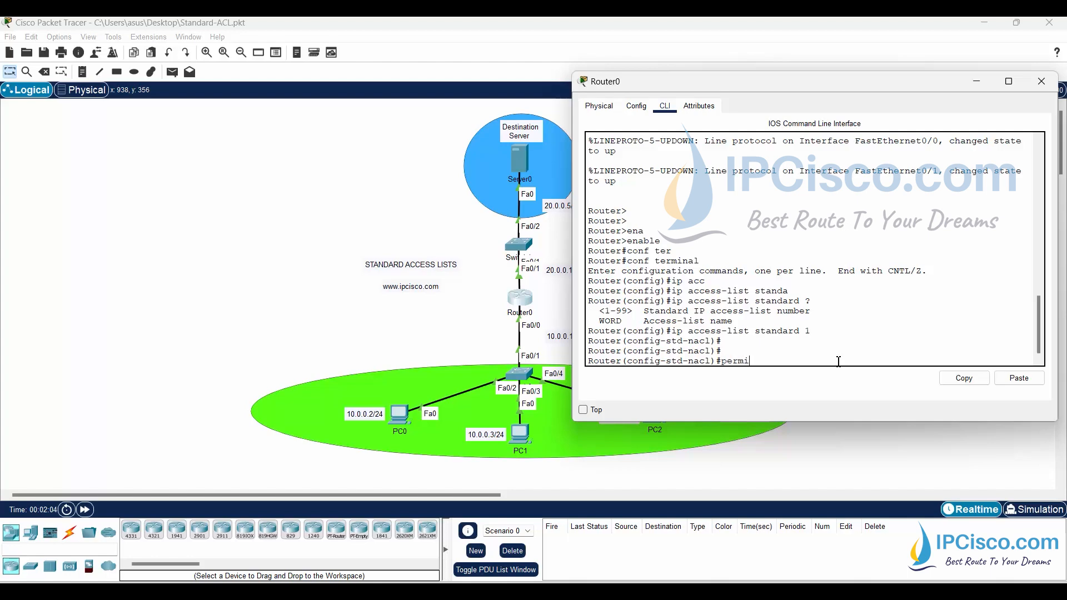
type("t")
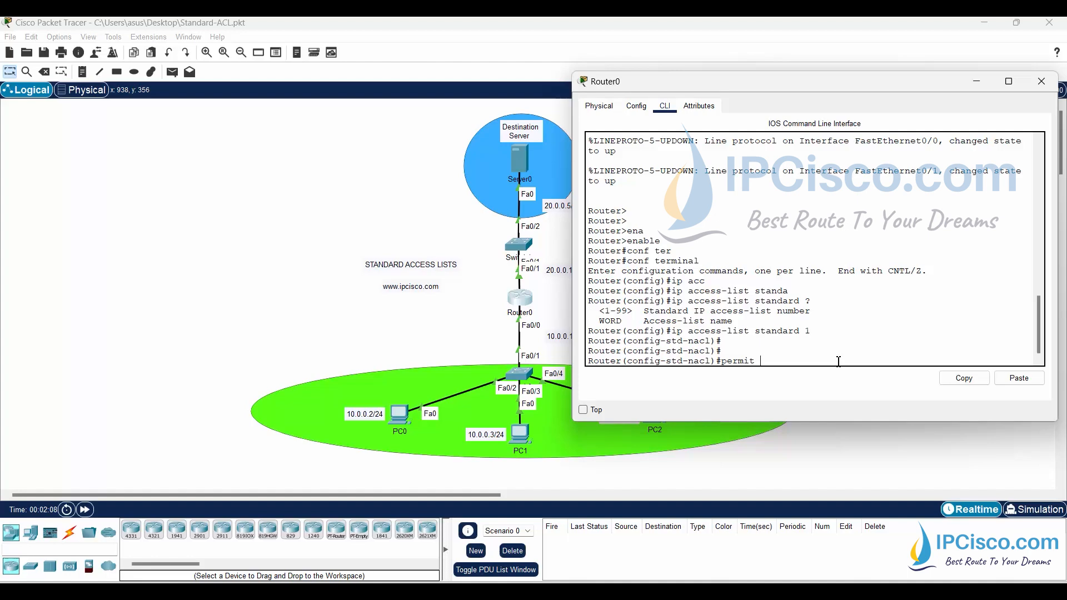
type("10.0.0.2")
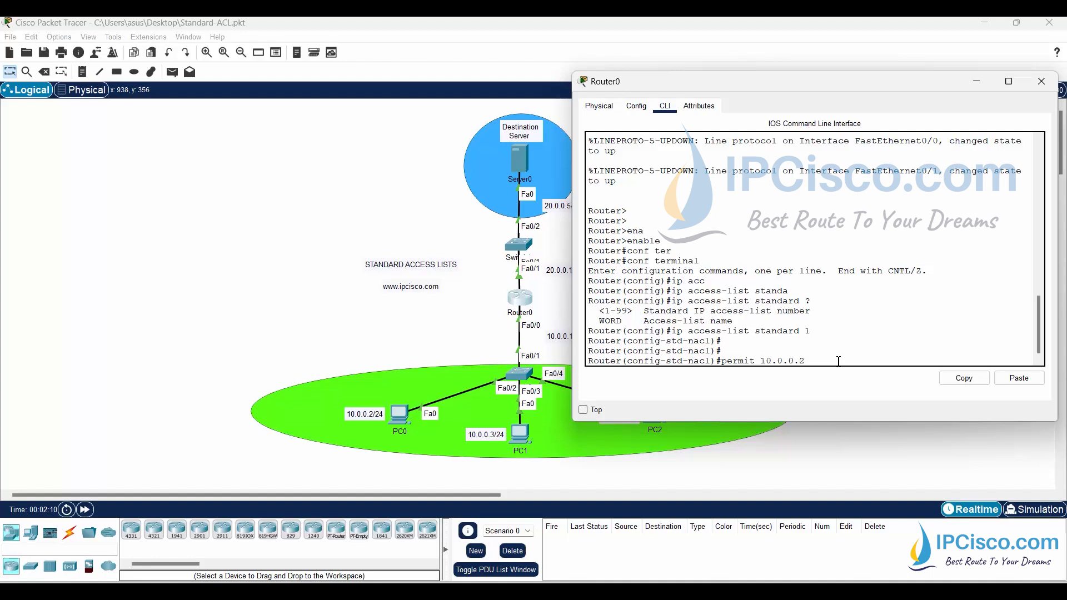
type("0.0.0.0")
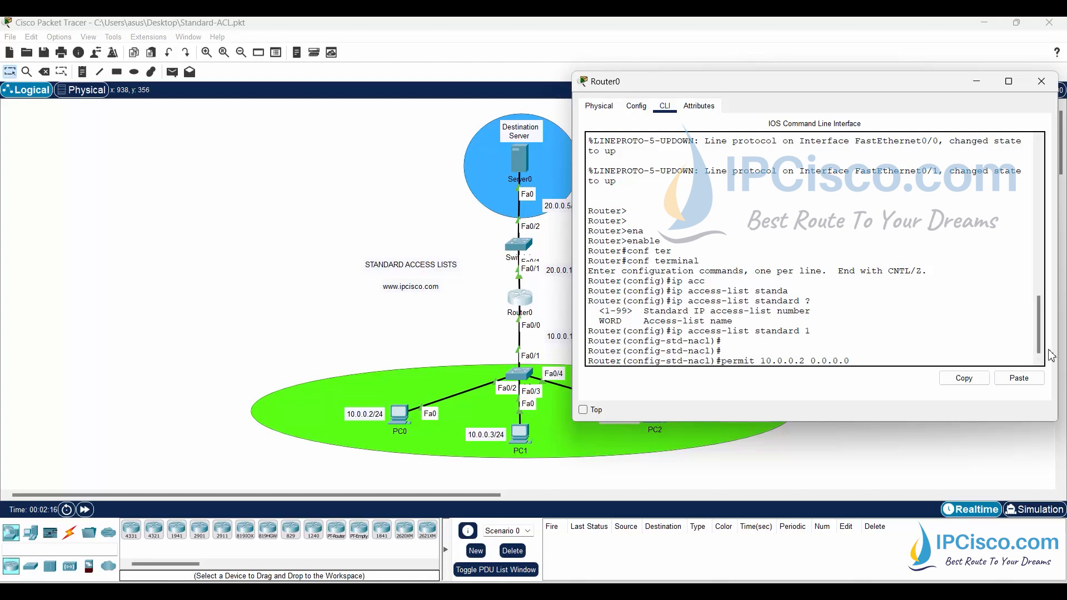
type("permi")
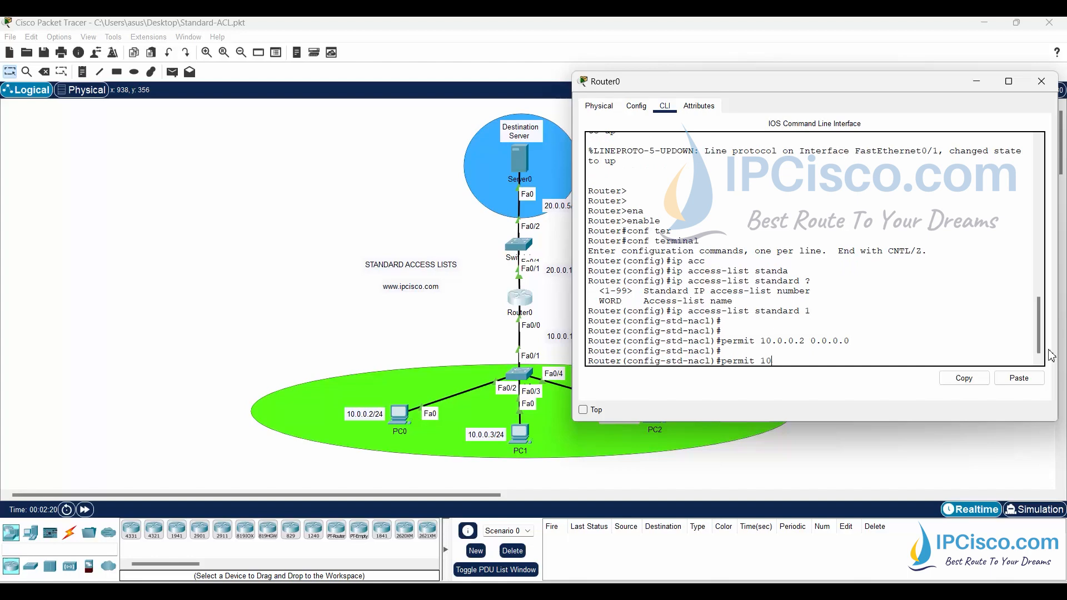
type(".0.0.3")
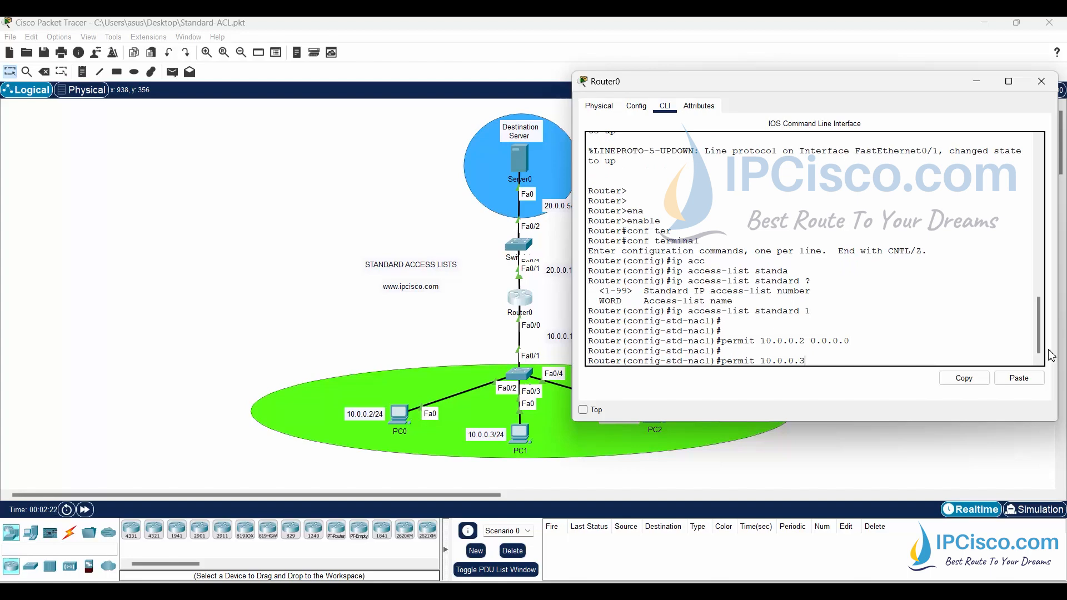
type("0.0.0.0")
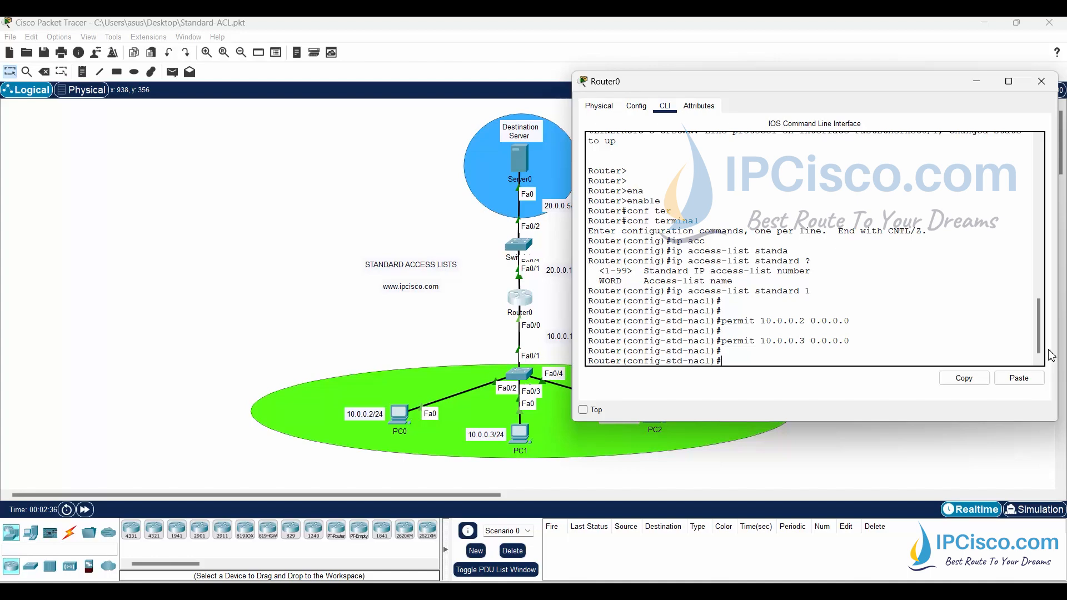
mouse_move(853, 95)
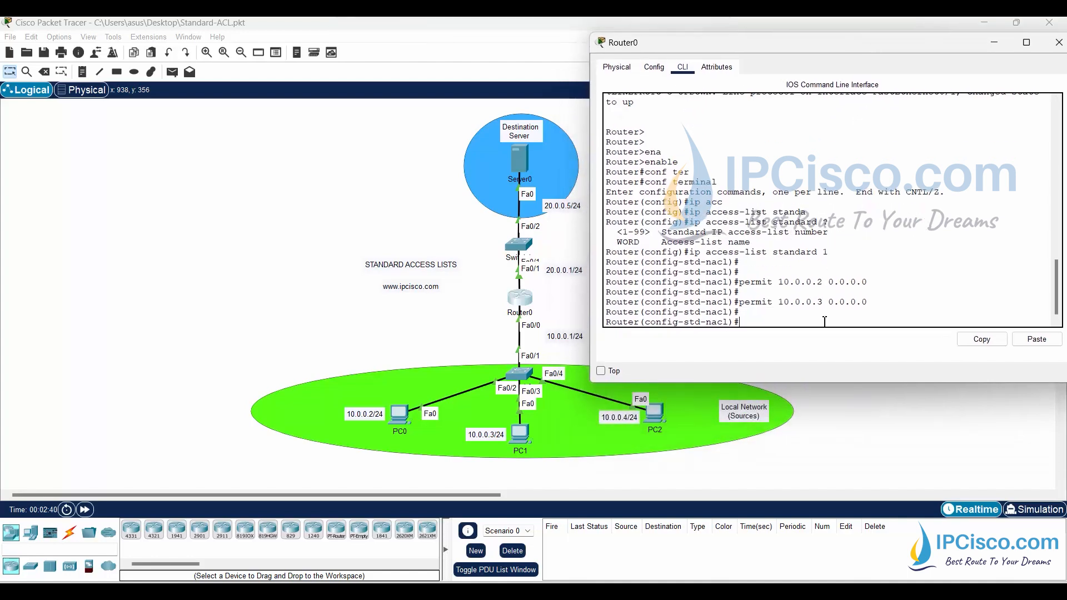
Step: Add a deny entry for host 10.0.0.4 with wildcard 0.0.0.0
type("deny 1")
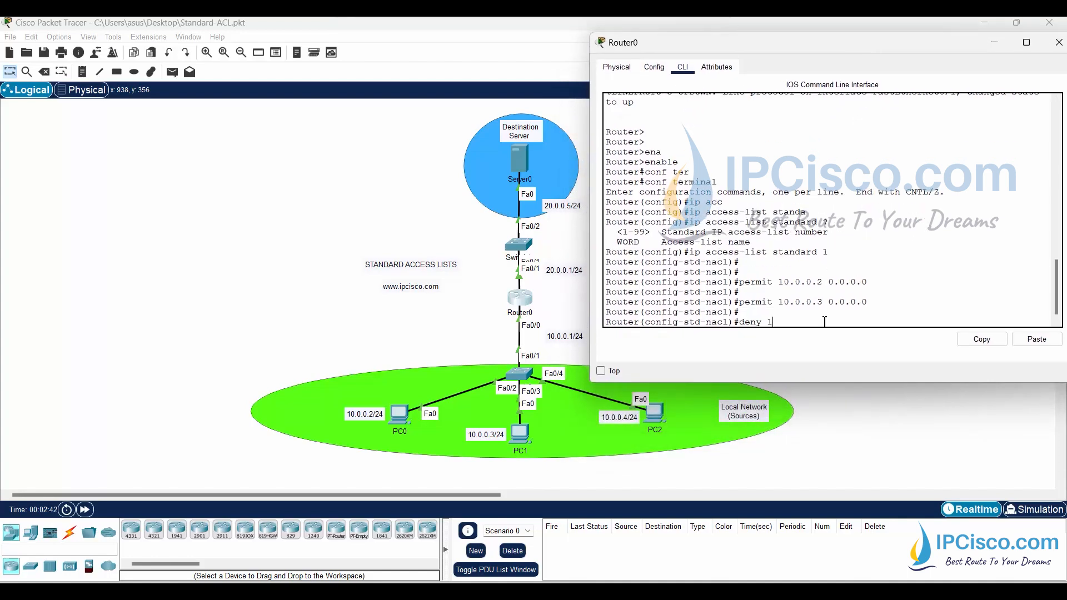
type("0.0.0.4 0.0.0.0")
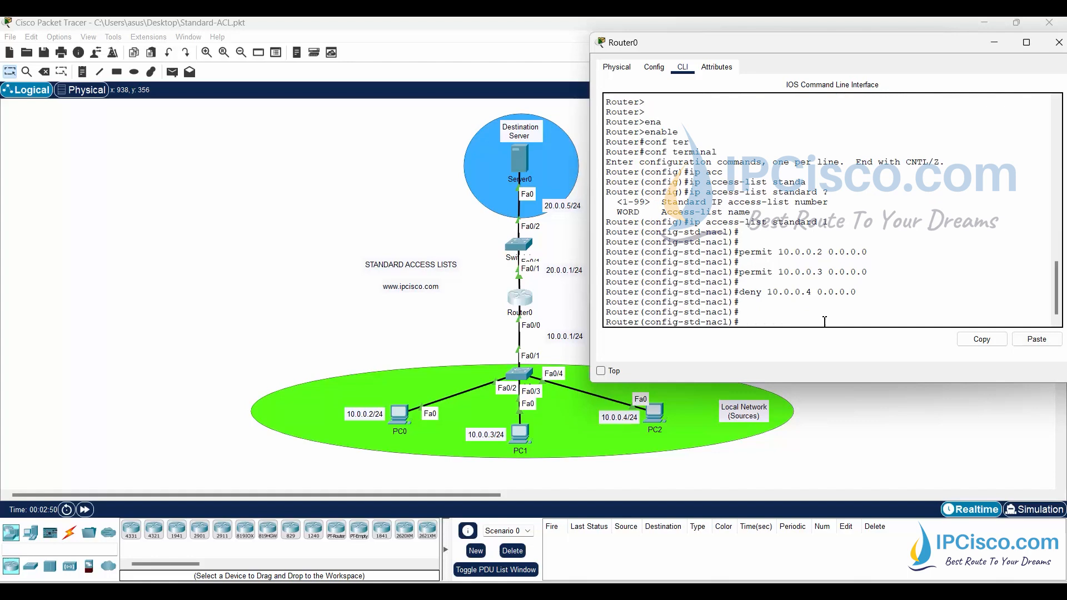
Step: Save the running config to startup-config, then re-enter 'conf t' and begin the interface command
type("end")
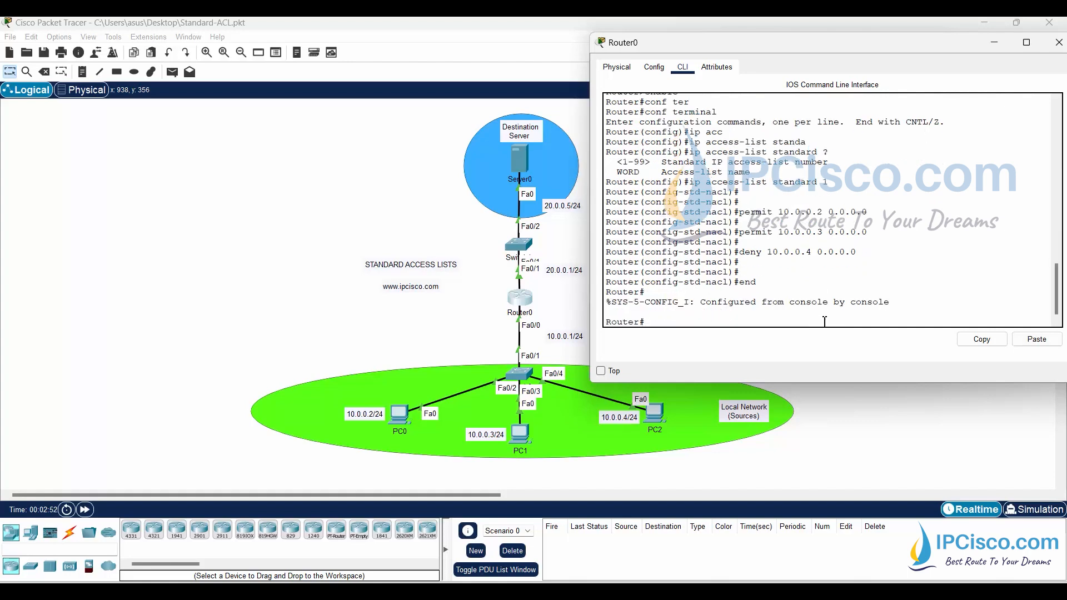
type("copy run startup-config")
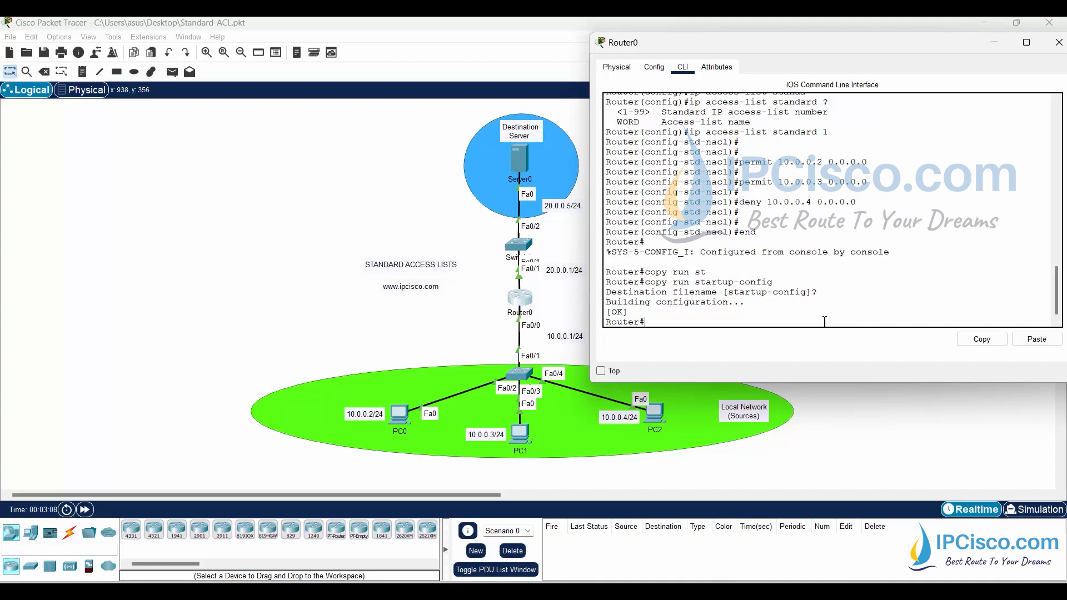
type("conf")
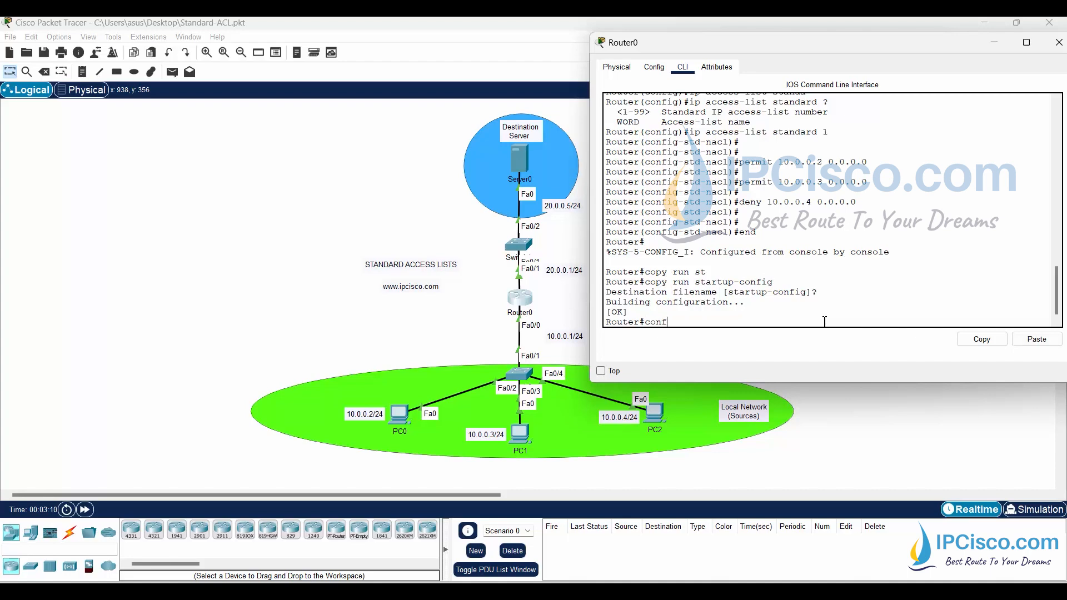
type("t")
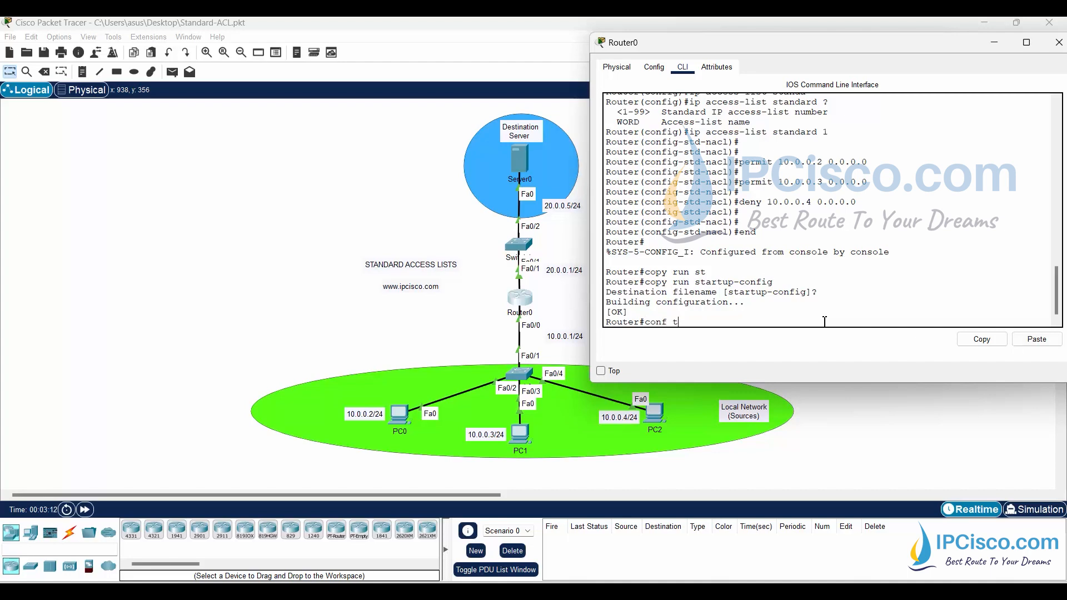
type("interface")
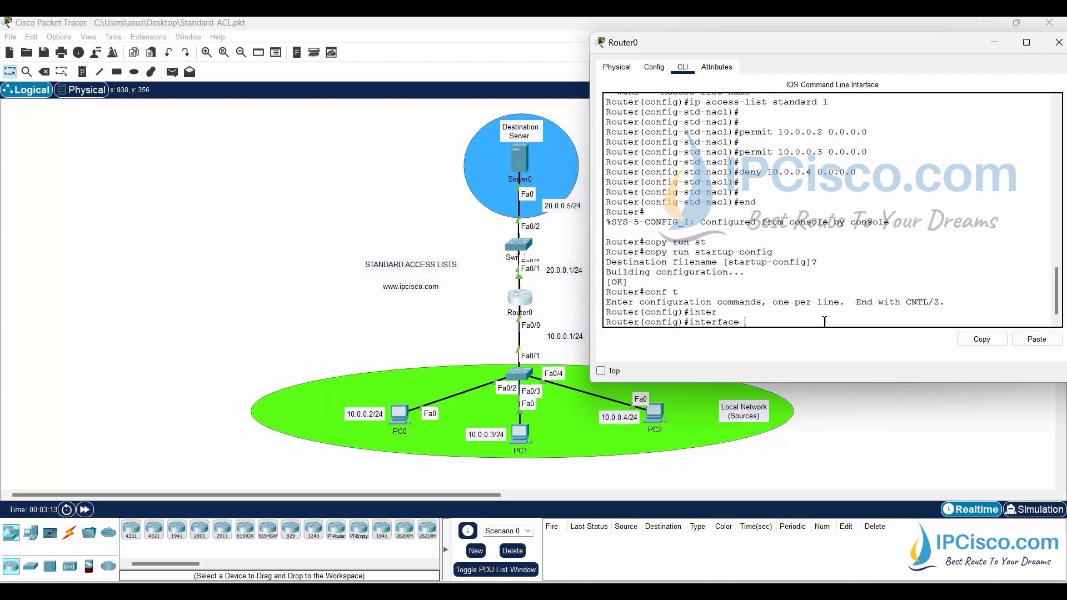
Step: On FastEthernet 0/1 apply 'ip access-group 1 out'
type("fastEthernet 0/1")
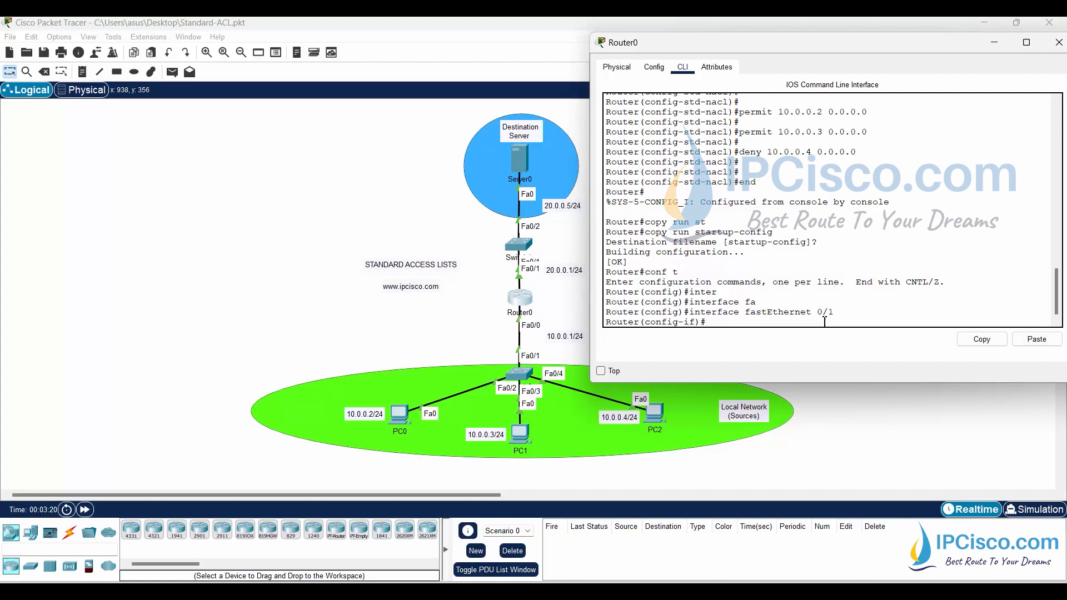
type("i")
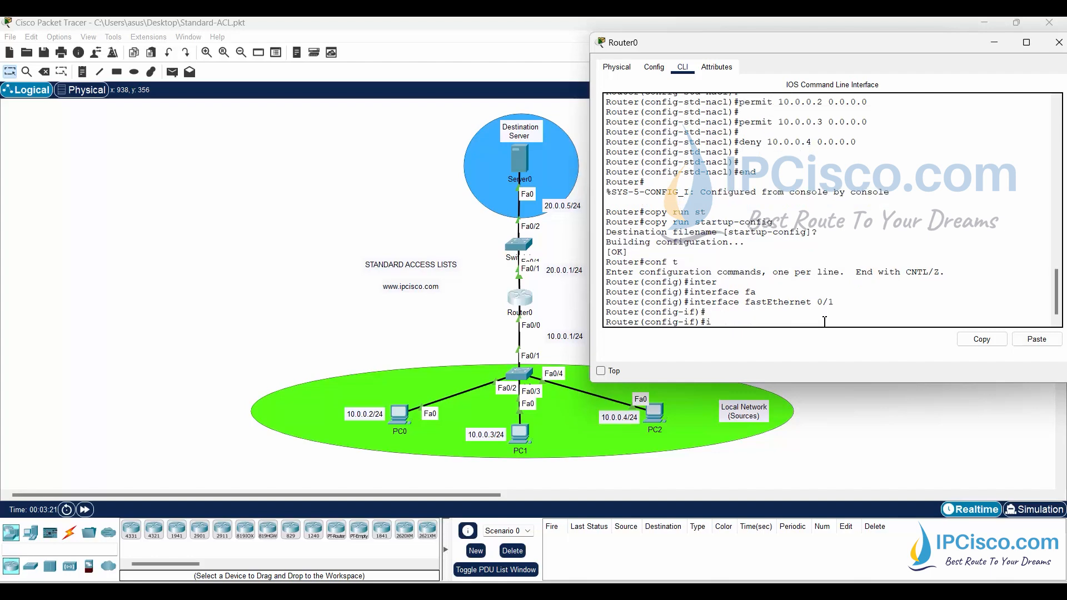
type("ip access-group 1 ou")
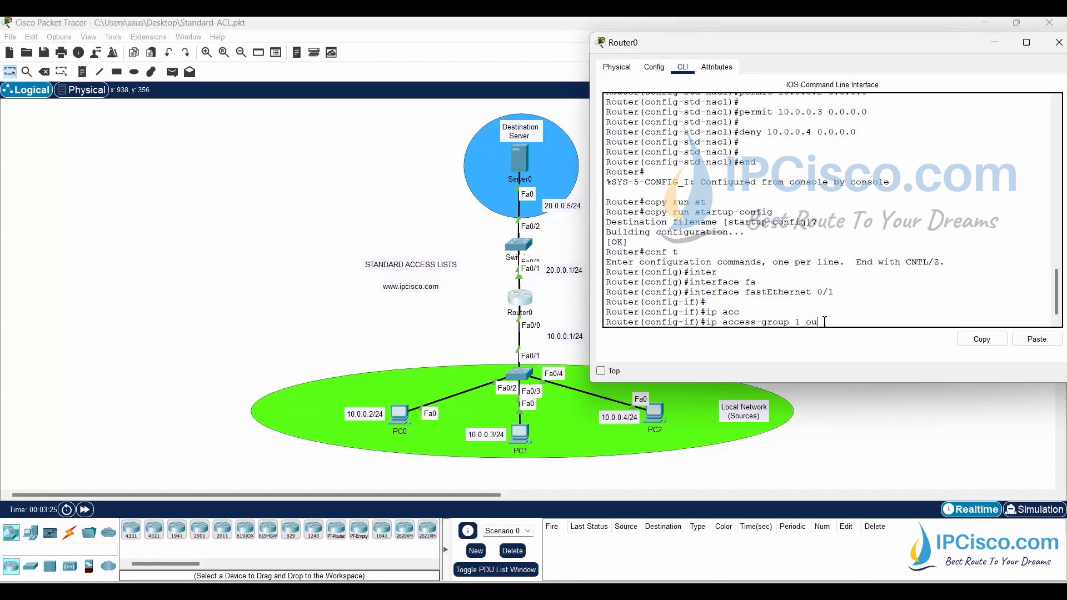
key("Enter")
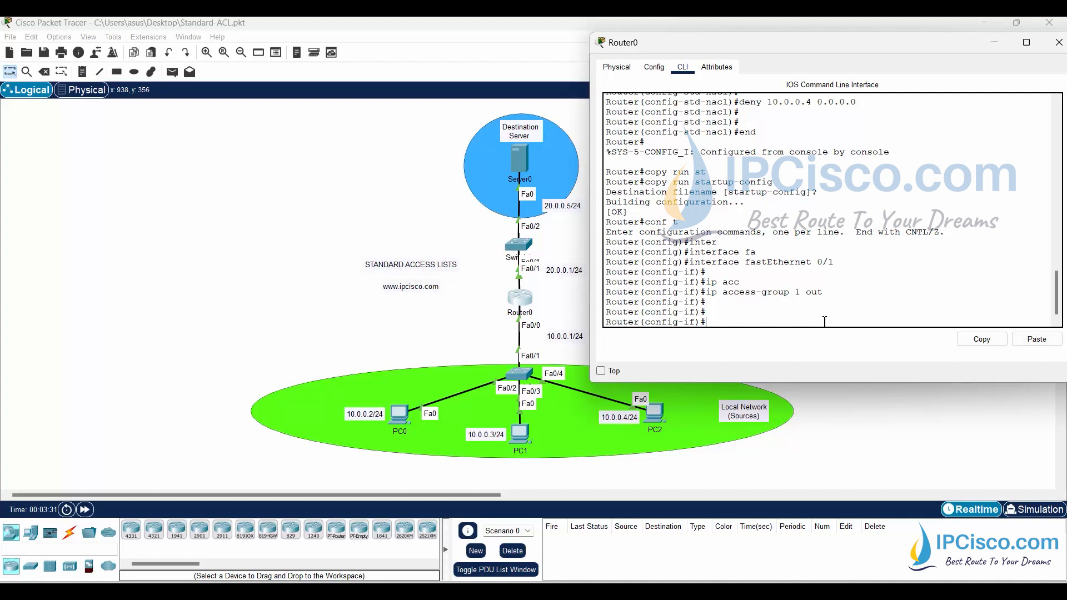
Step: End configuration, save with 'copy run start' and close the Router0 window
type("end")
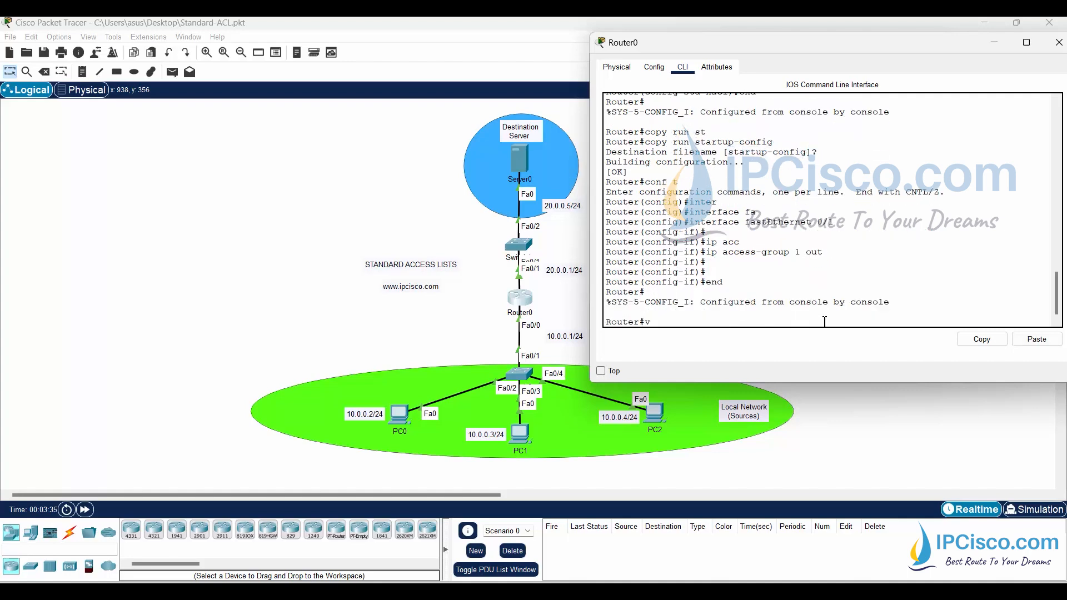
type("opy run startup-config")
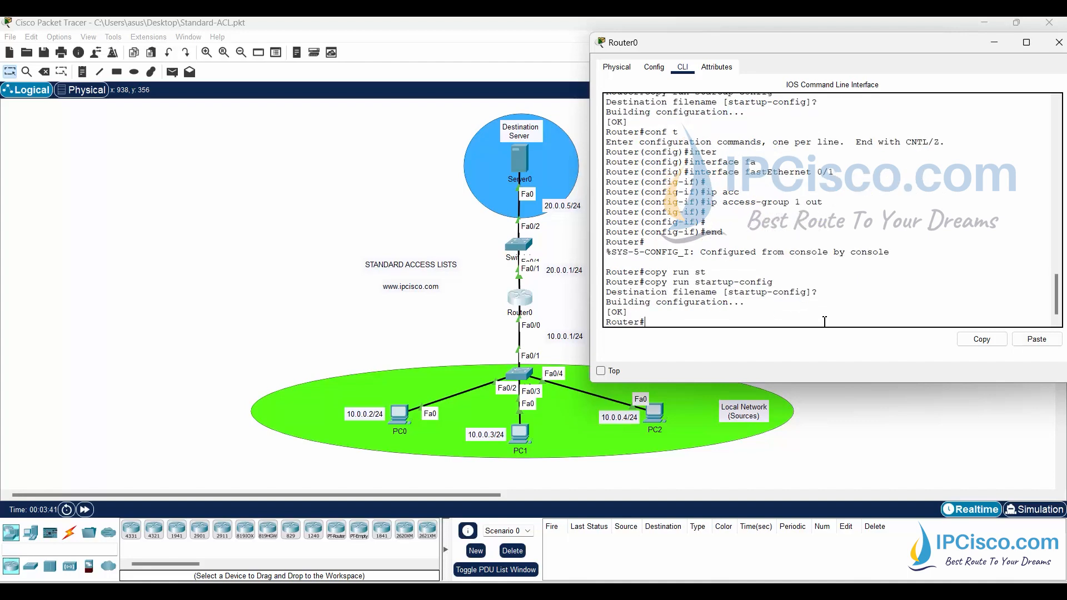
mouse_move(987, 42)
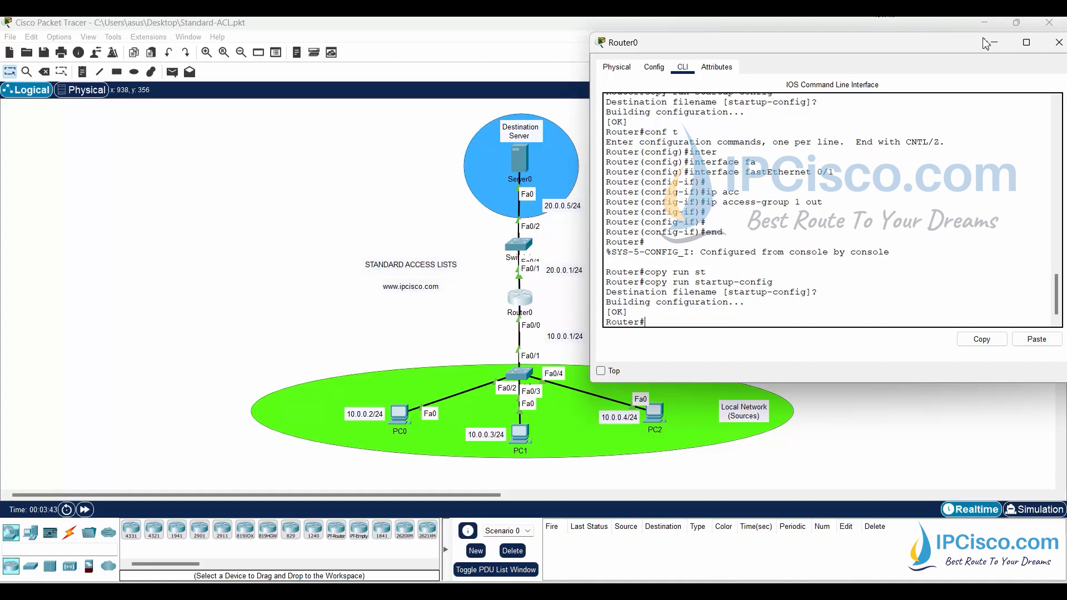
left_click(1050, 43)
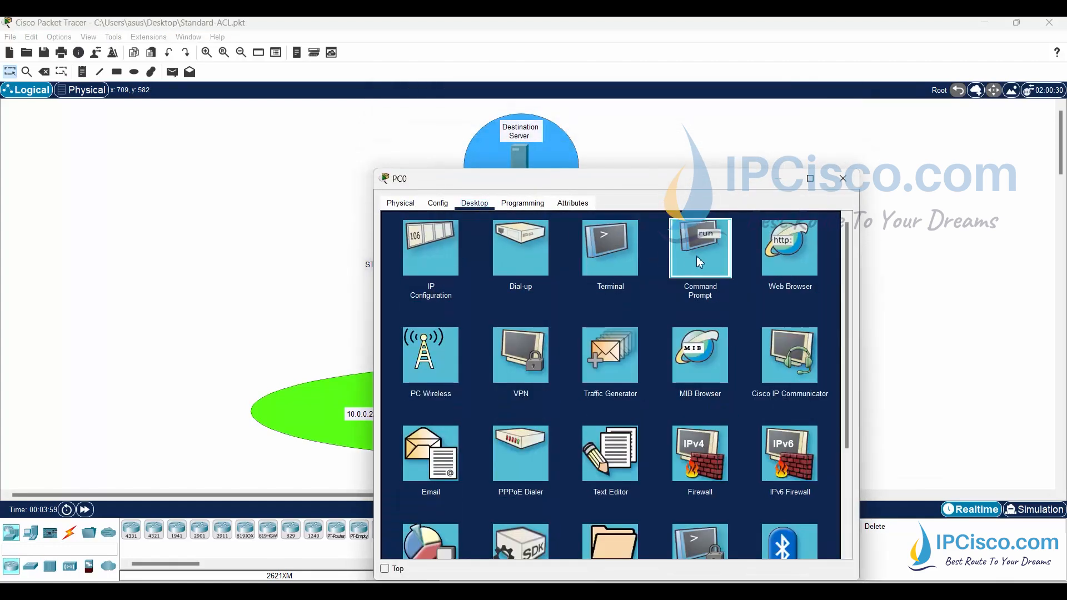
Step: In PC0's command prompt run ipconfig and ping the 20.0.0.x server
left_click(701, 248)
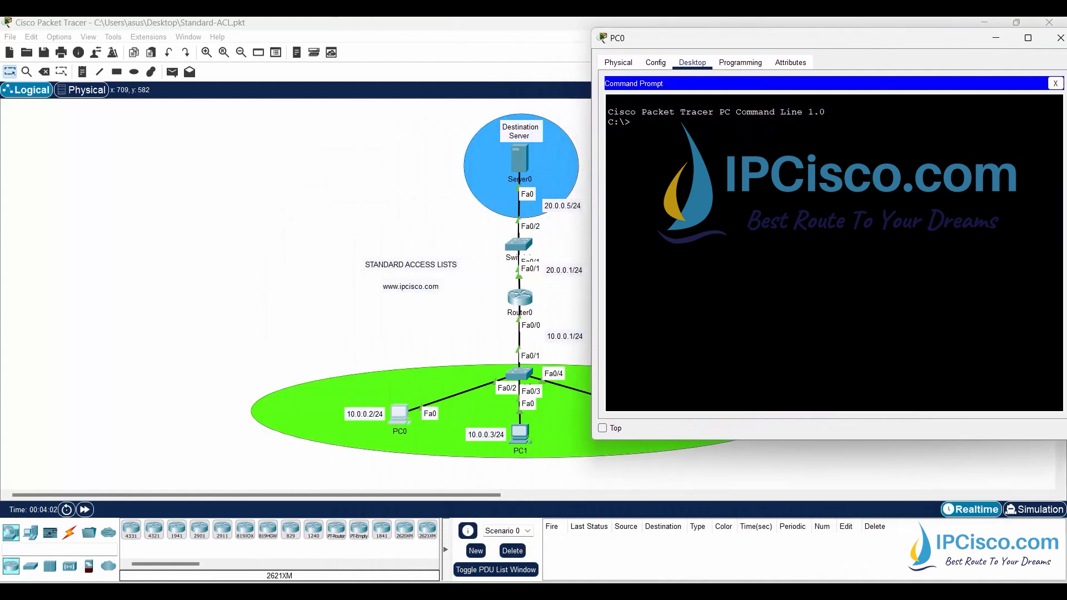
type("ipconfig")
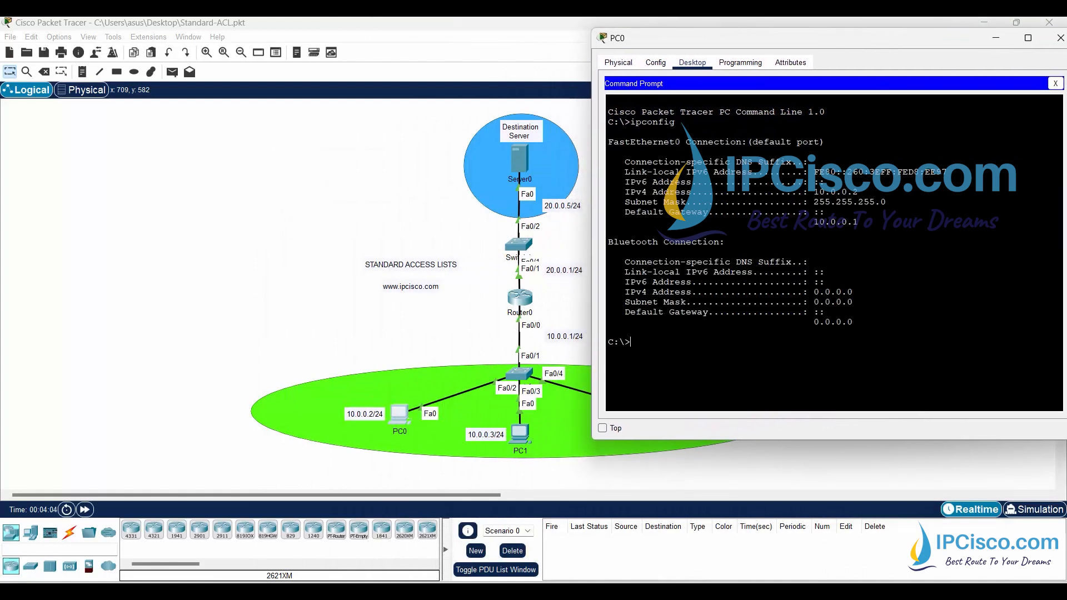
type("ping")
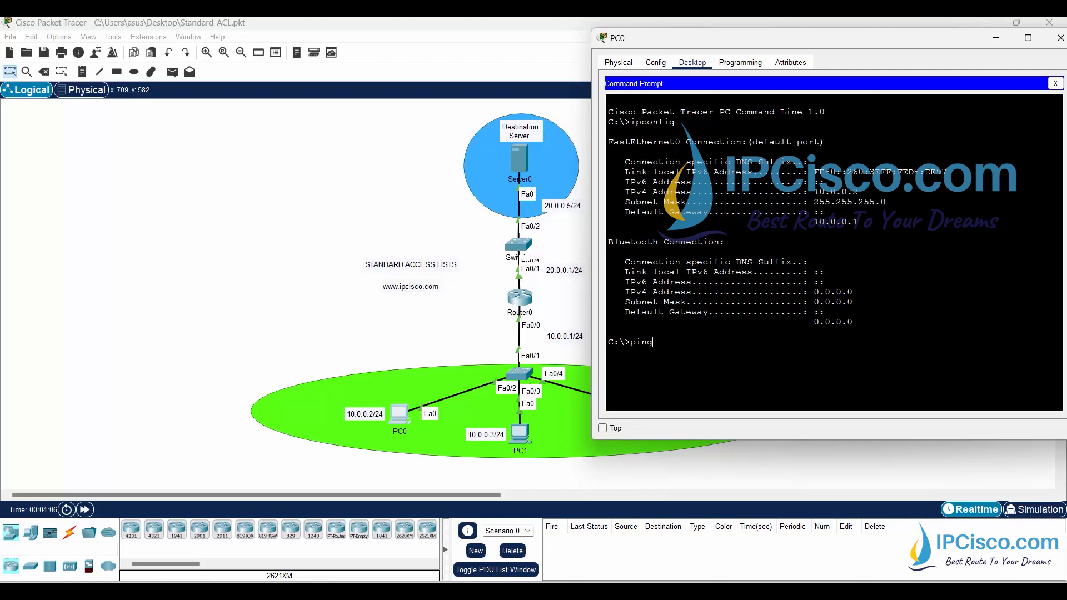
type("\" \"")
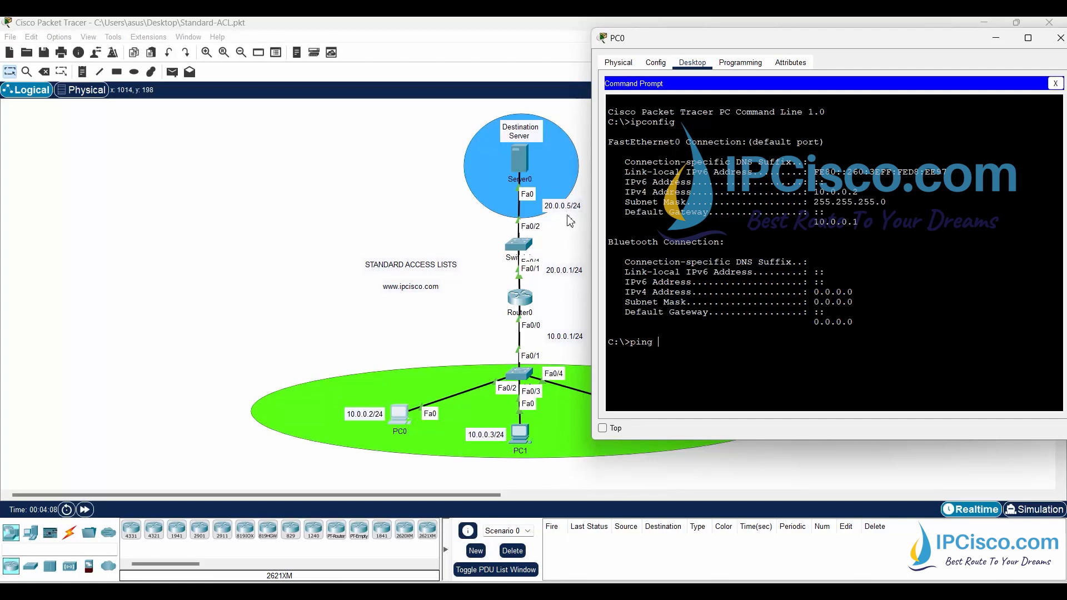
mouse_move(570, 211)
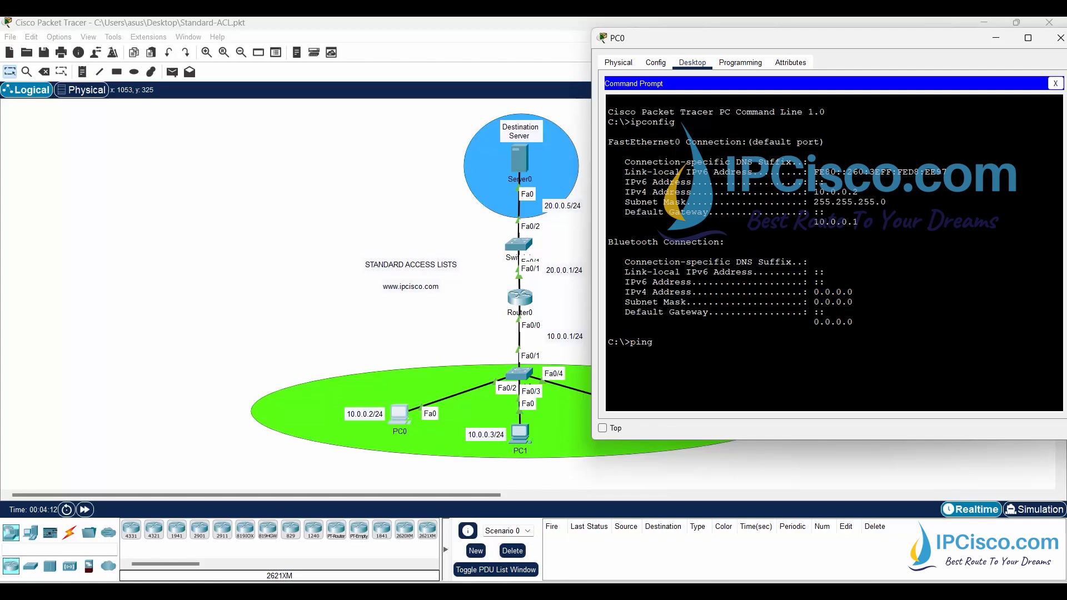
type("20.0.0")
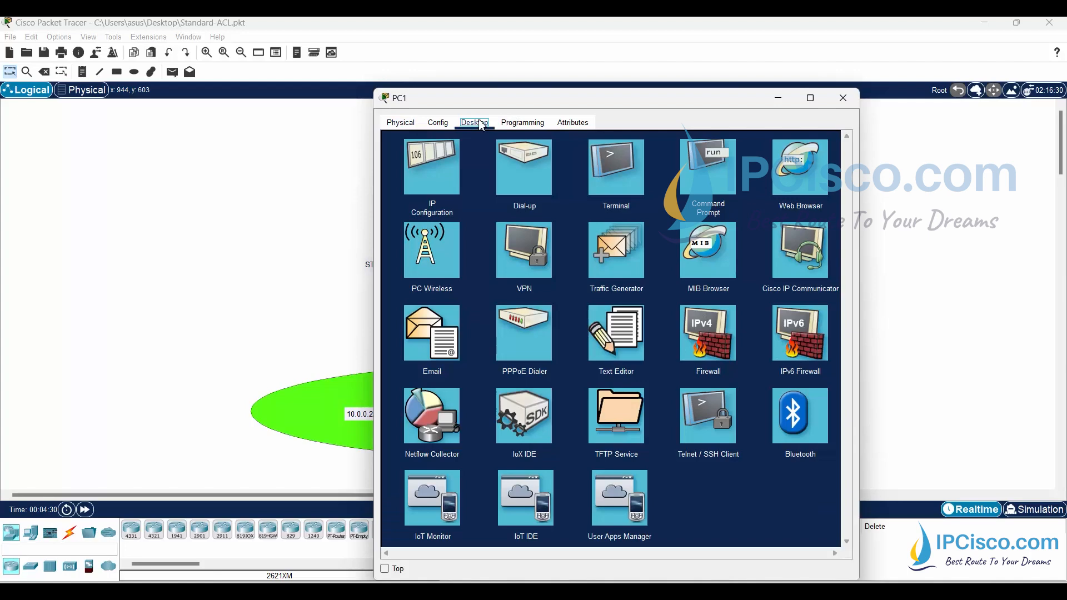
Step: In PC1's command prompt run ipconfig and ping 20.0.0.5
left_click(707, 166)
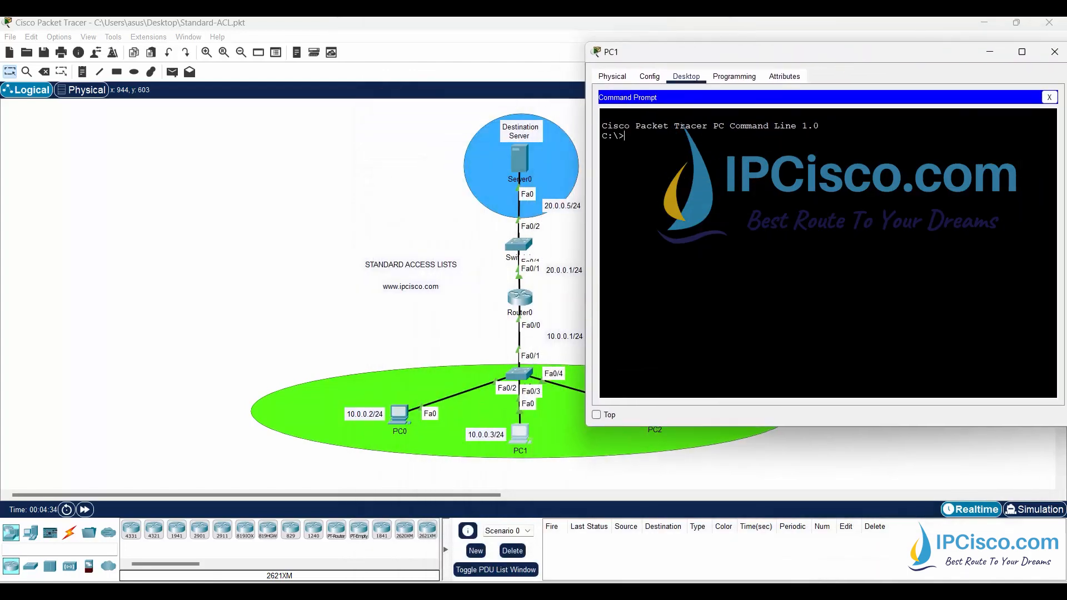
type("ipconfig")
type("pi")
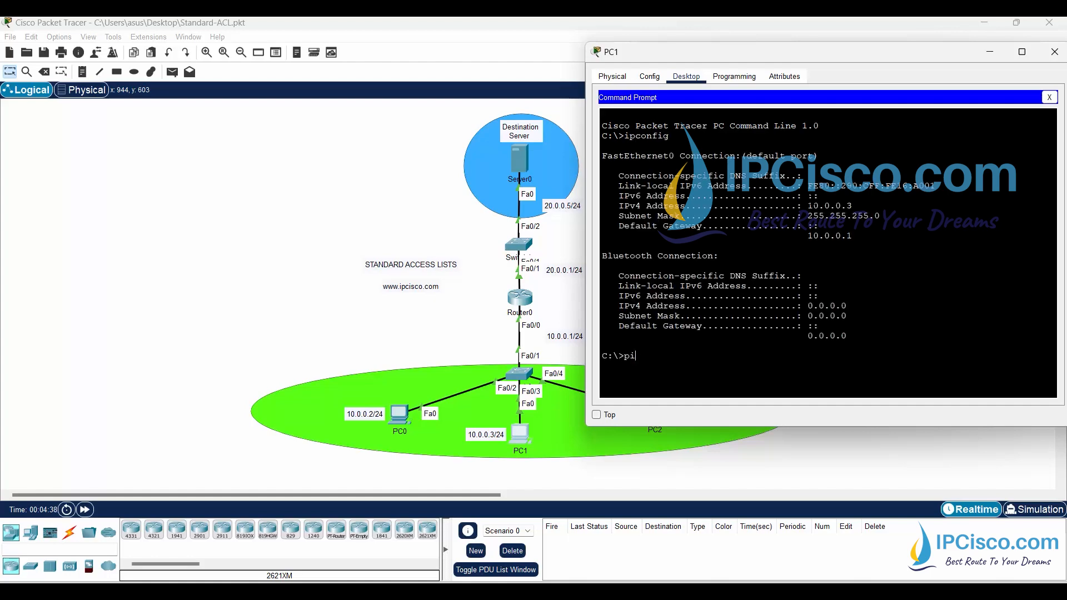
type("ng")
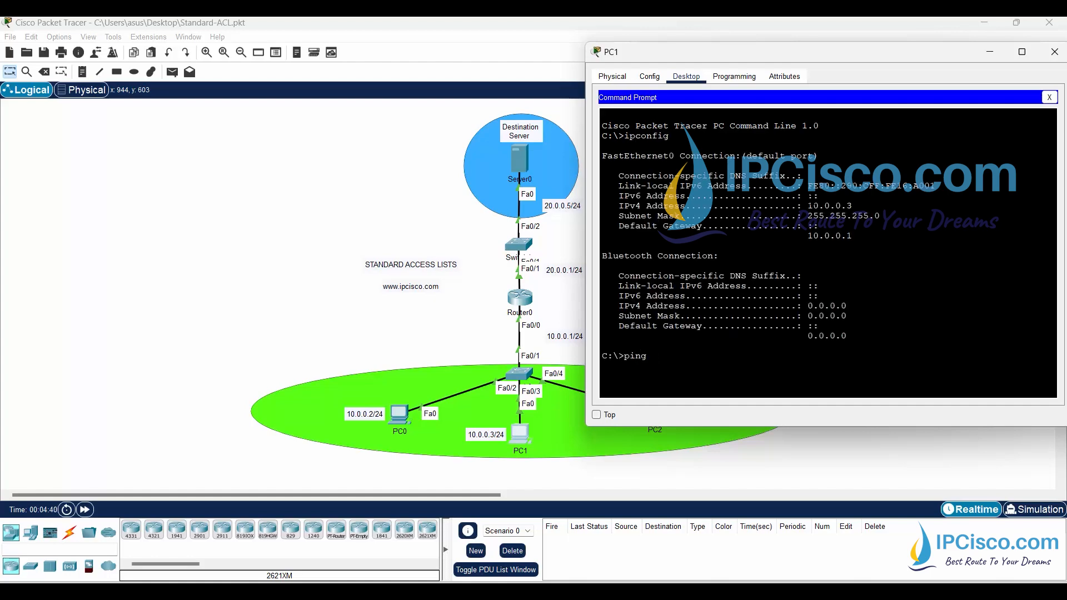
type("20.0.0.5")
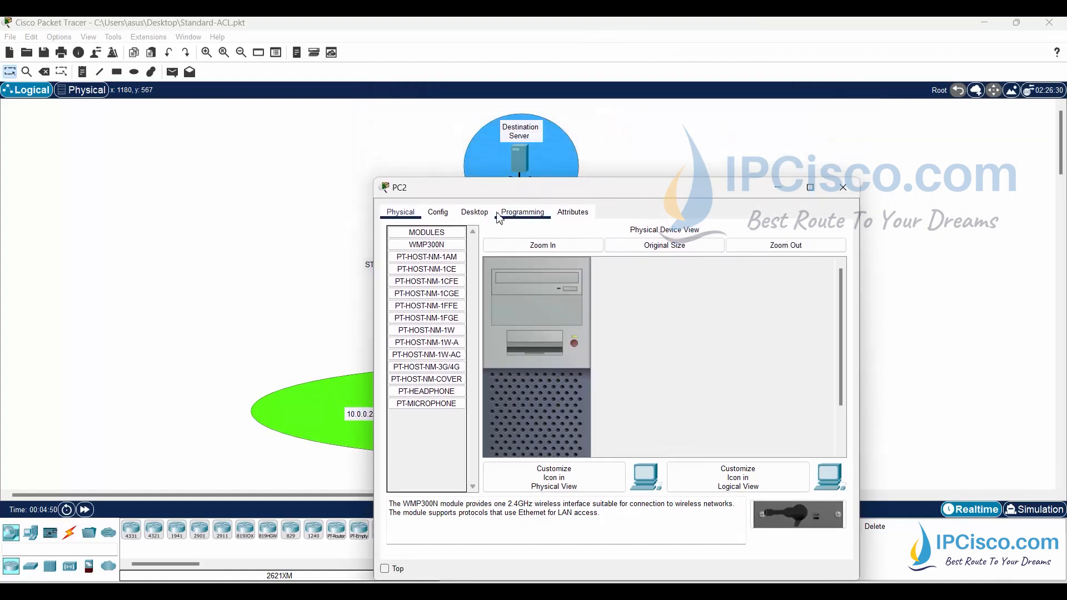
Step: In PC2's command prompt start running ipconfig
left_click(474, 211)
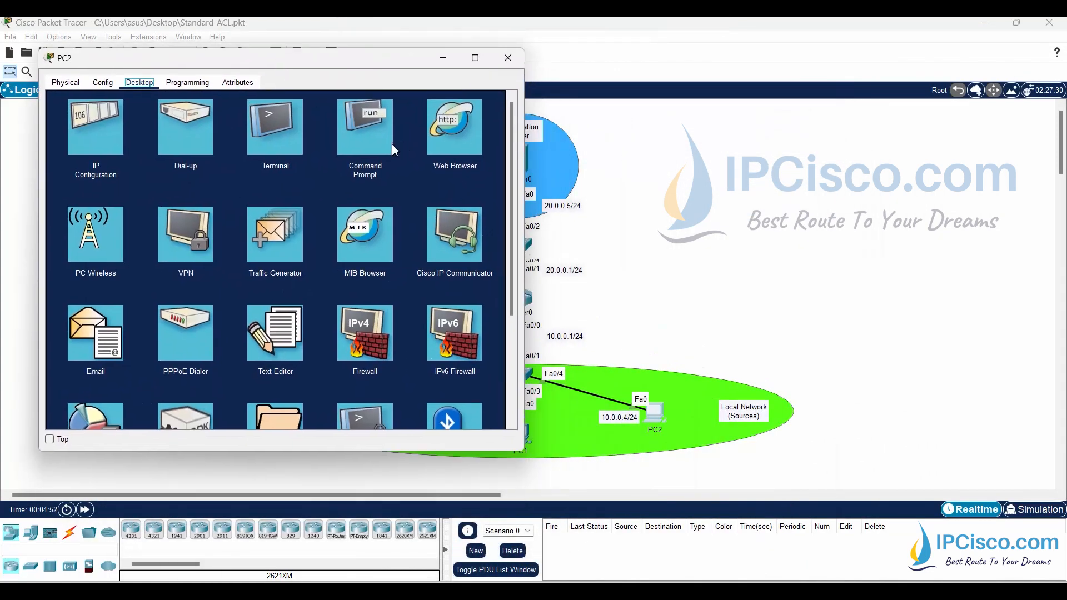
left_click(364, 126)
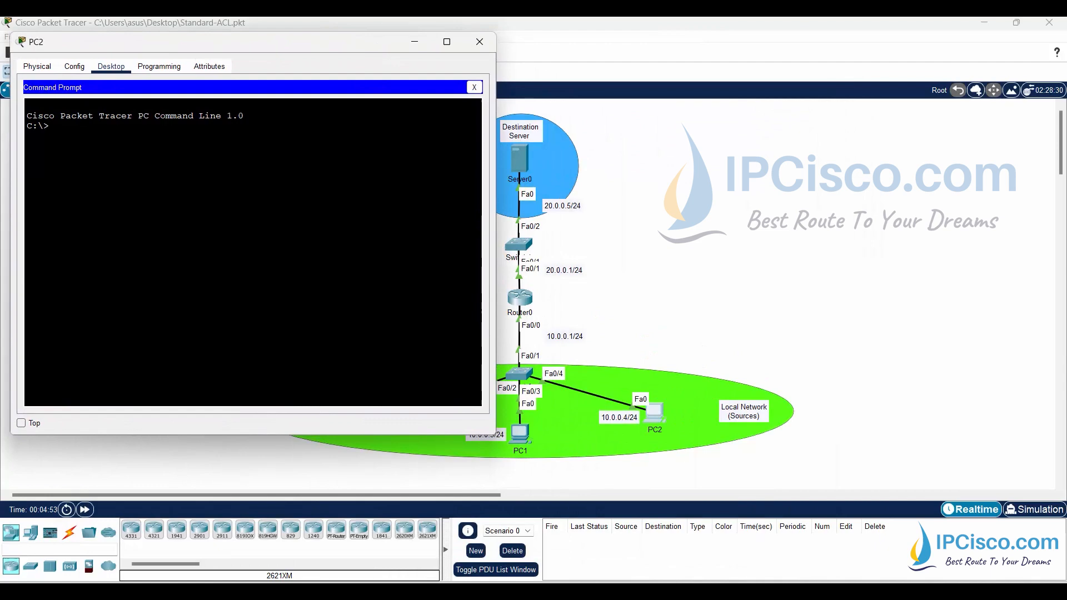
type("ipco")
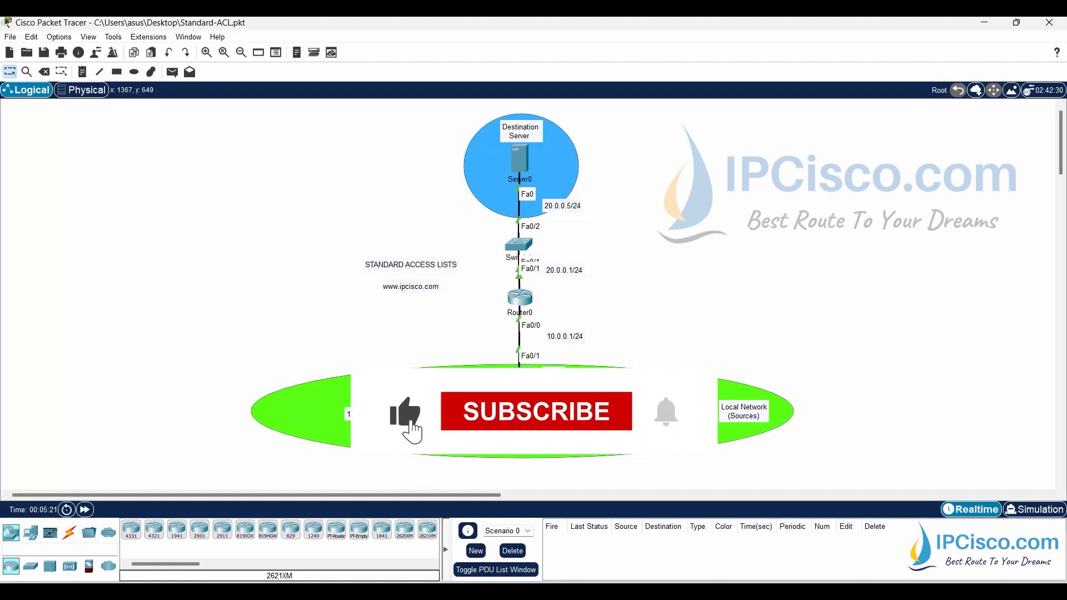
Step: Close PC2's window to return to the Standard-ACL topology
left_click(537, 411)
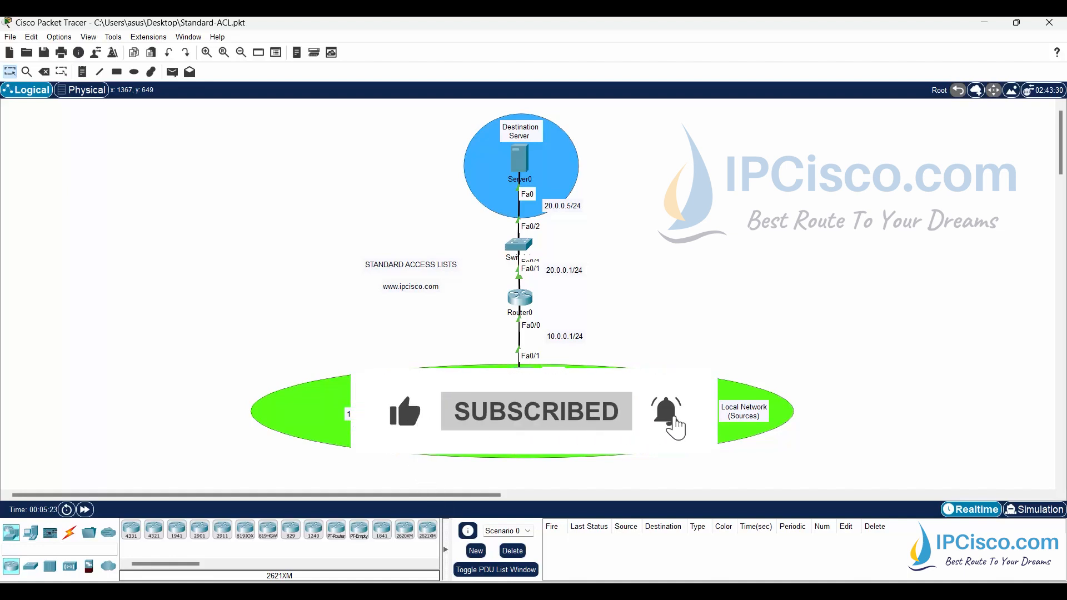